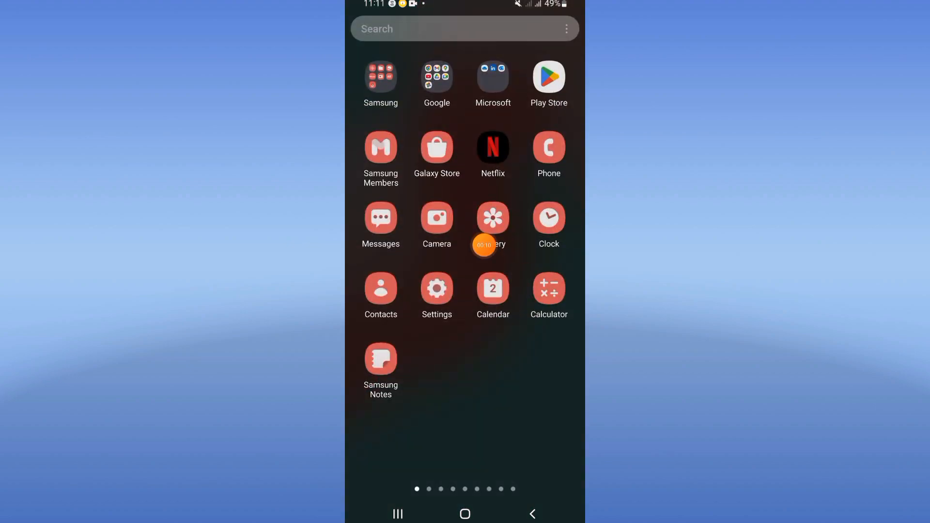
# Launch the Settings app from the home screen
pyautogui.click(437, 290)
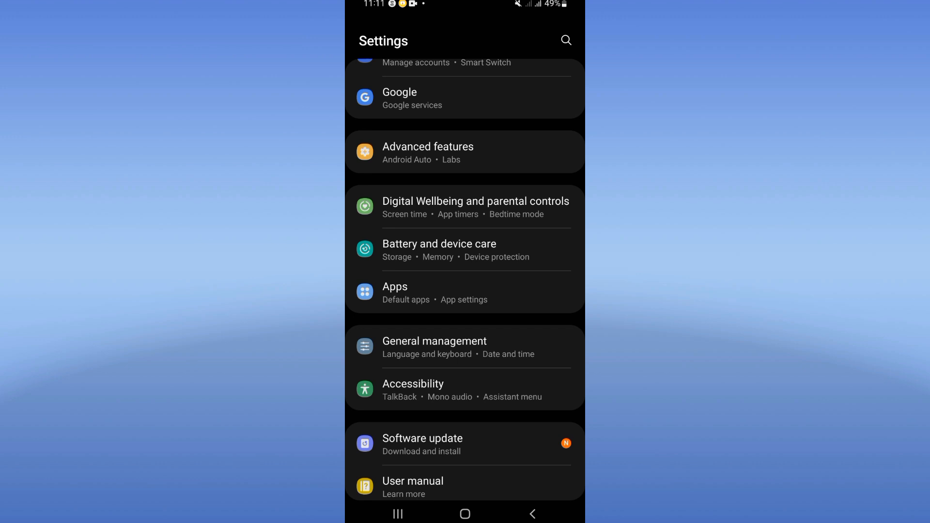
# Find Canva via the apps search and view its App info storage details
pyautogui.click(464, 292)
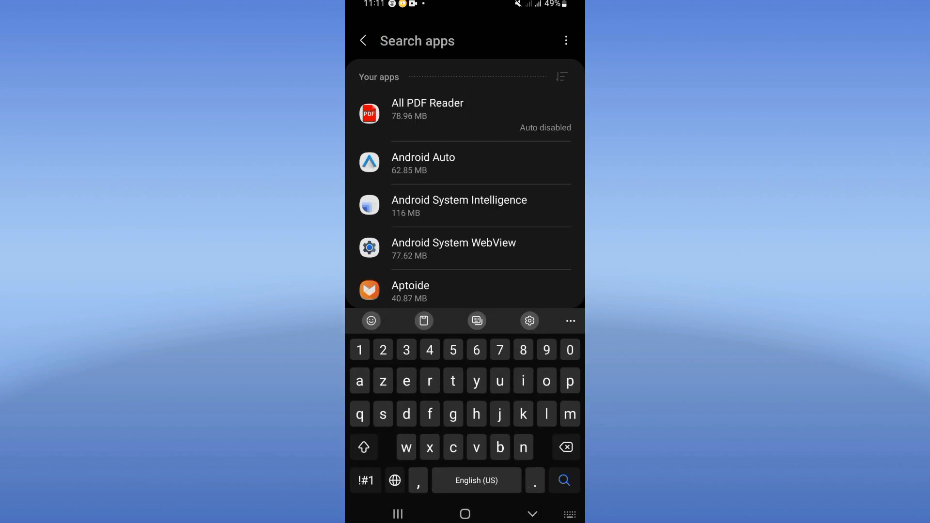
pyautogui.write('canva')
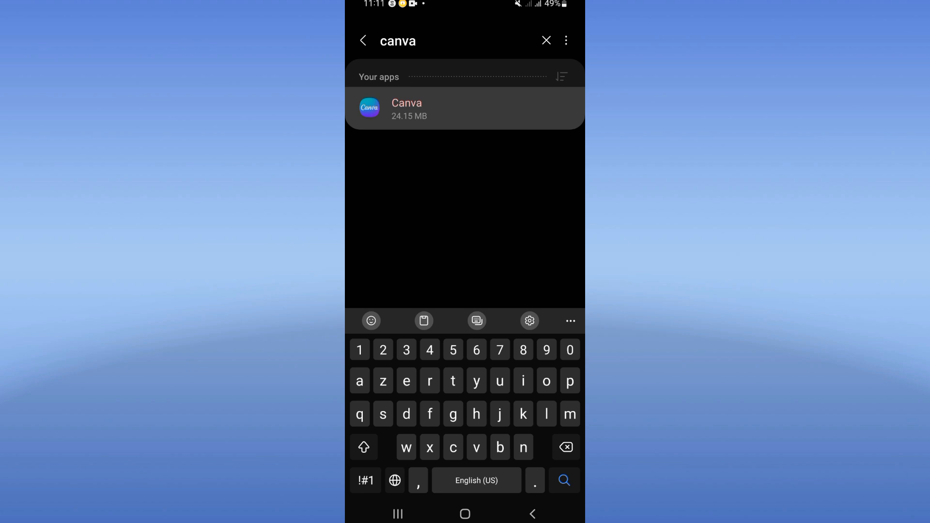
pyautogui.click(464, 109)
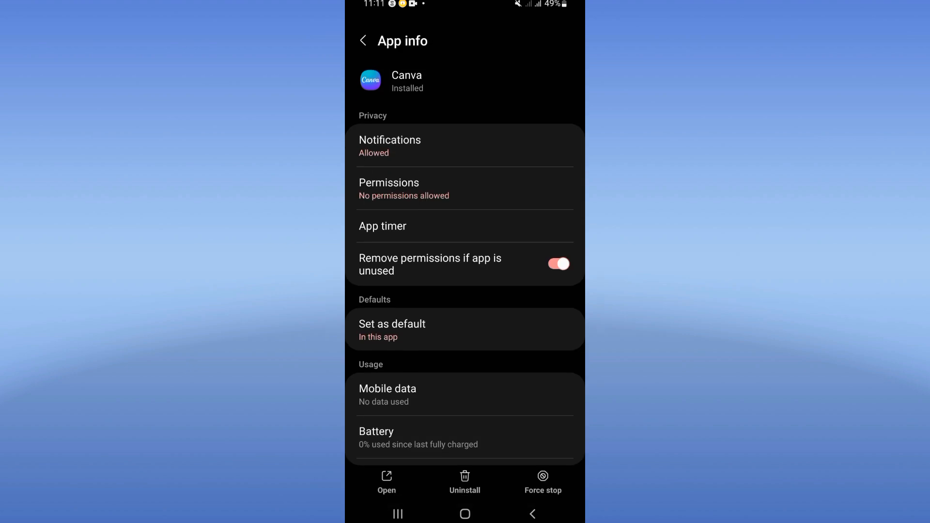
pyautogui.scroll(-3)
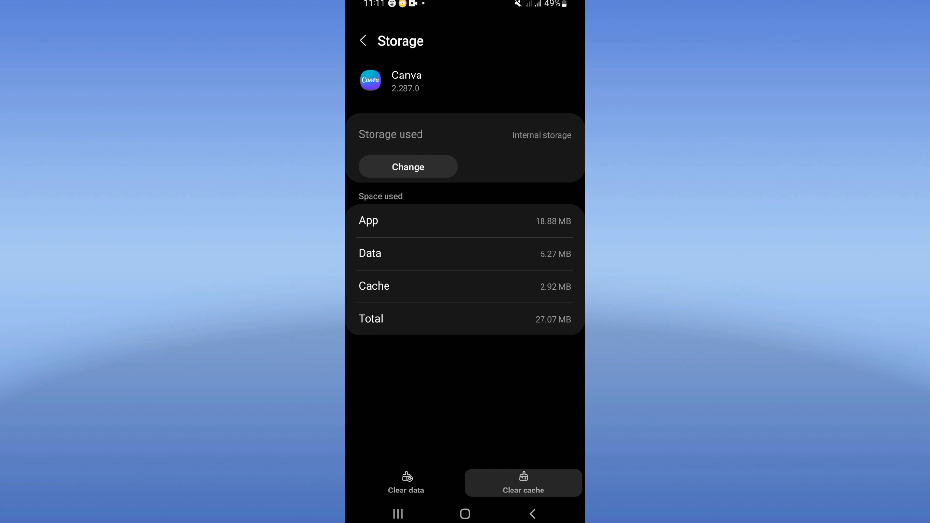
# Force-stop Canva from its App info page and confirm with OK
pyautogui.click(362, 41)
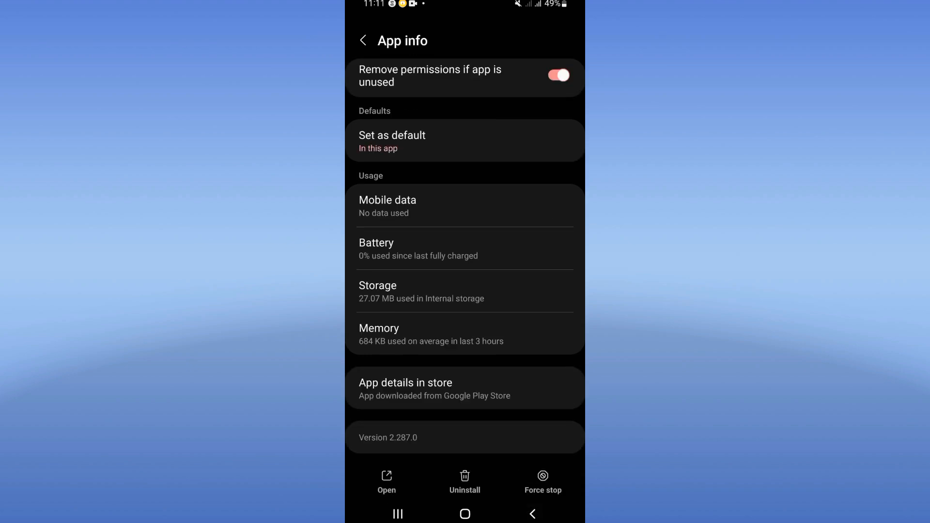
pyautogui.click(542, 481)
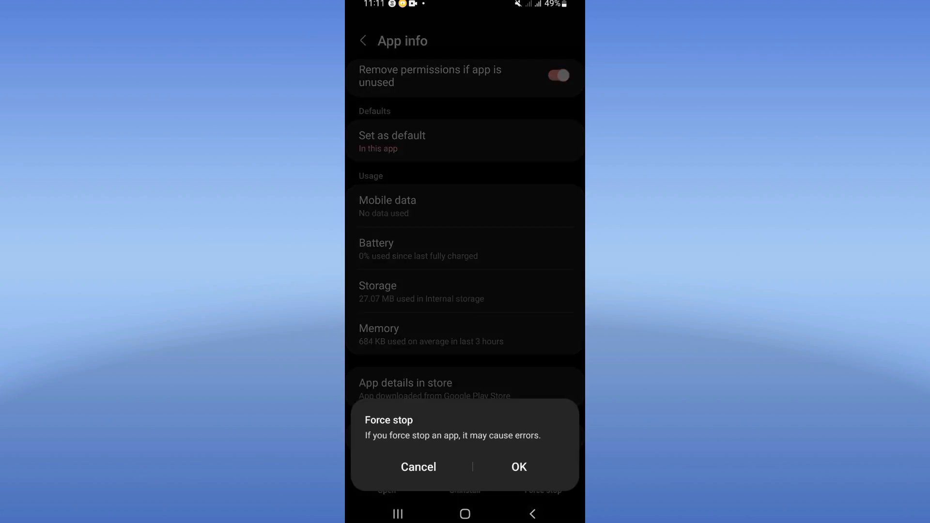
pyautogui.click(419, 467)
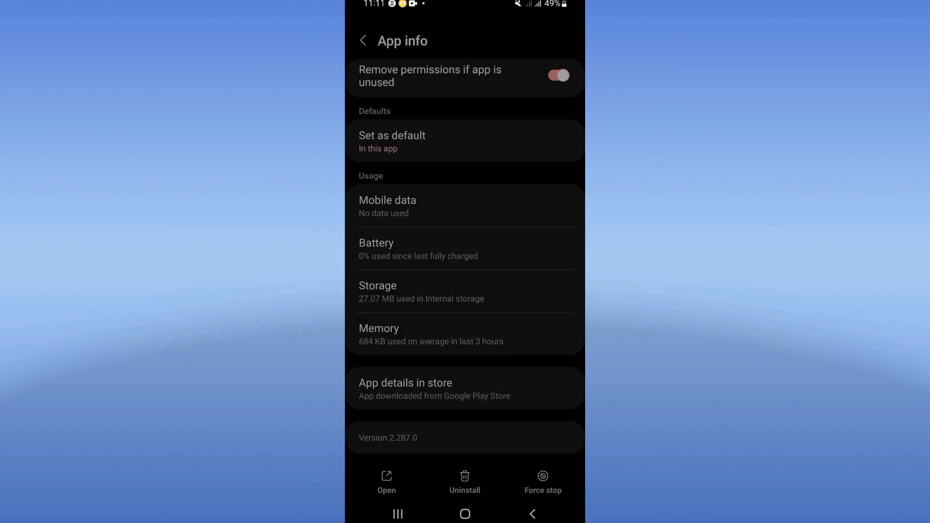